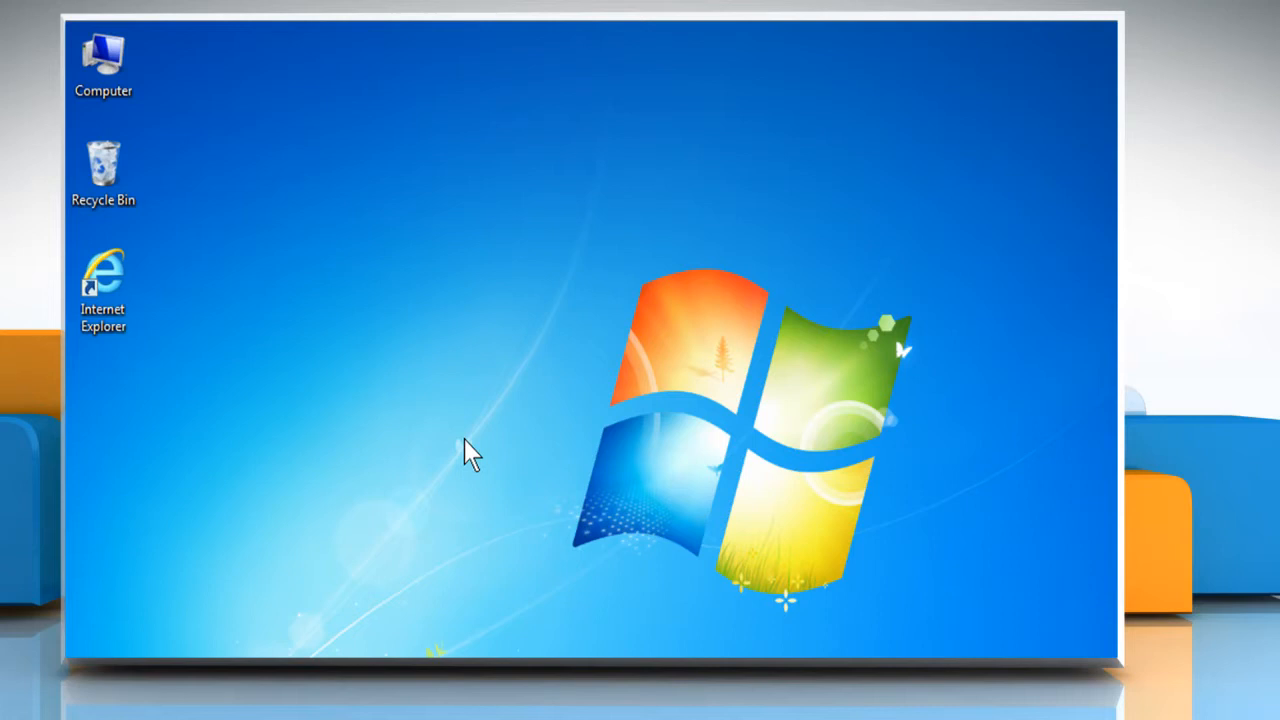
mouse_move(498, 459)
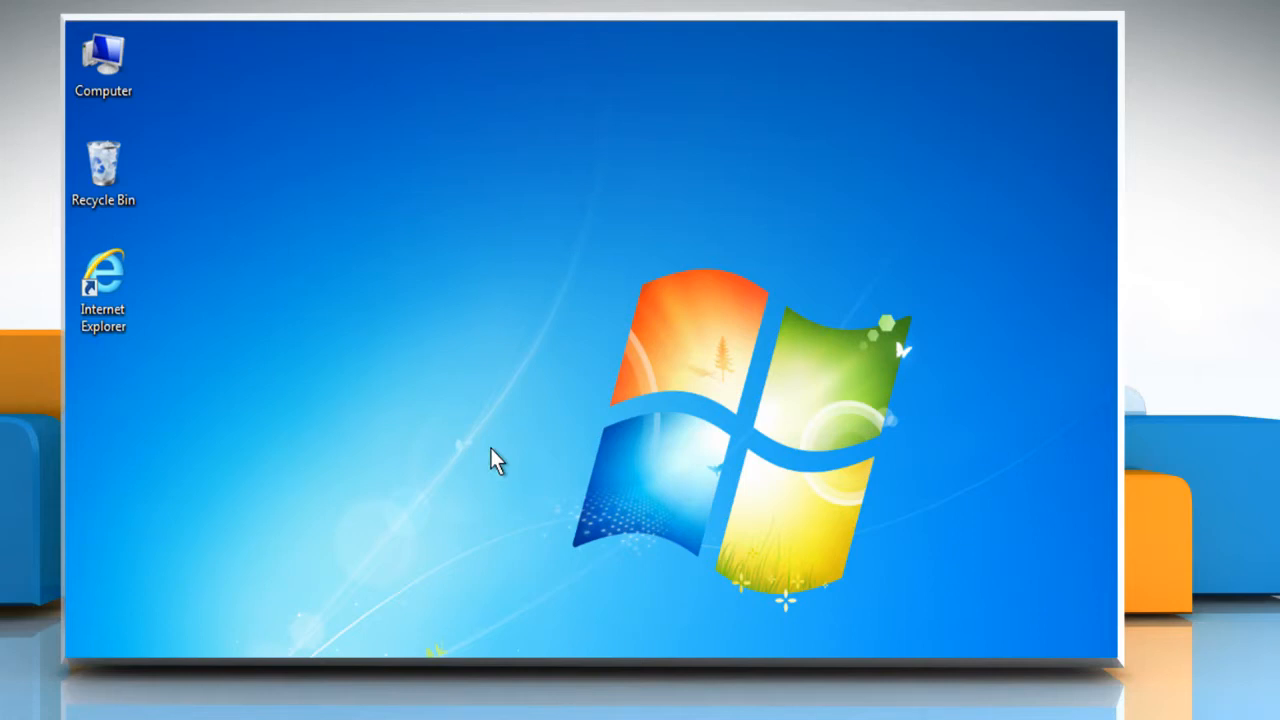
mouse_move(330, 372)
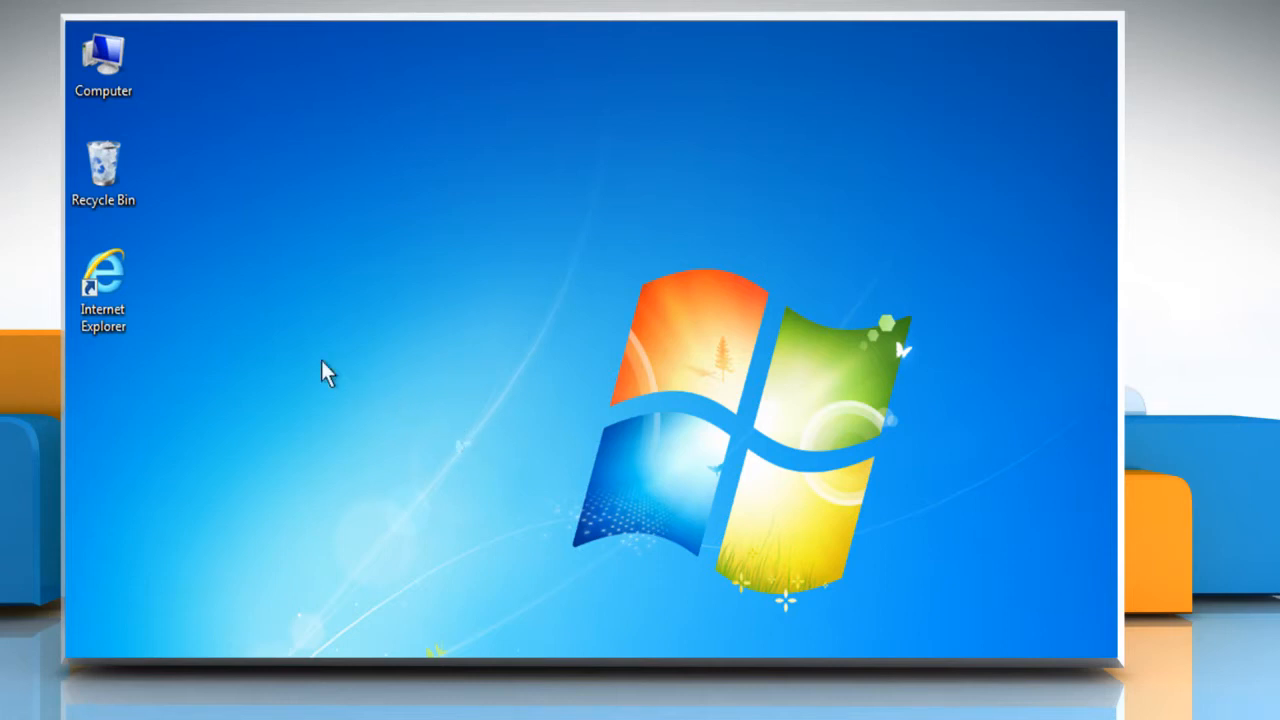
- Launch Internet Explorer from its desktop icon and bring up Internet Options
right_click(103, 280)
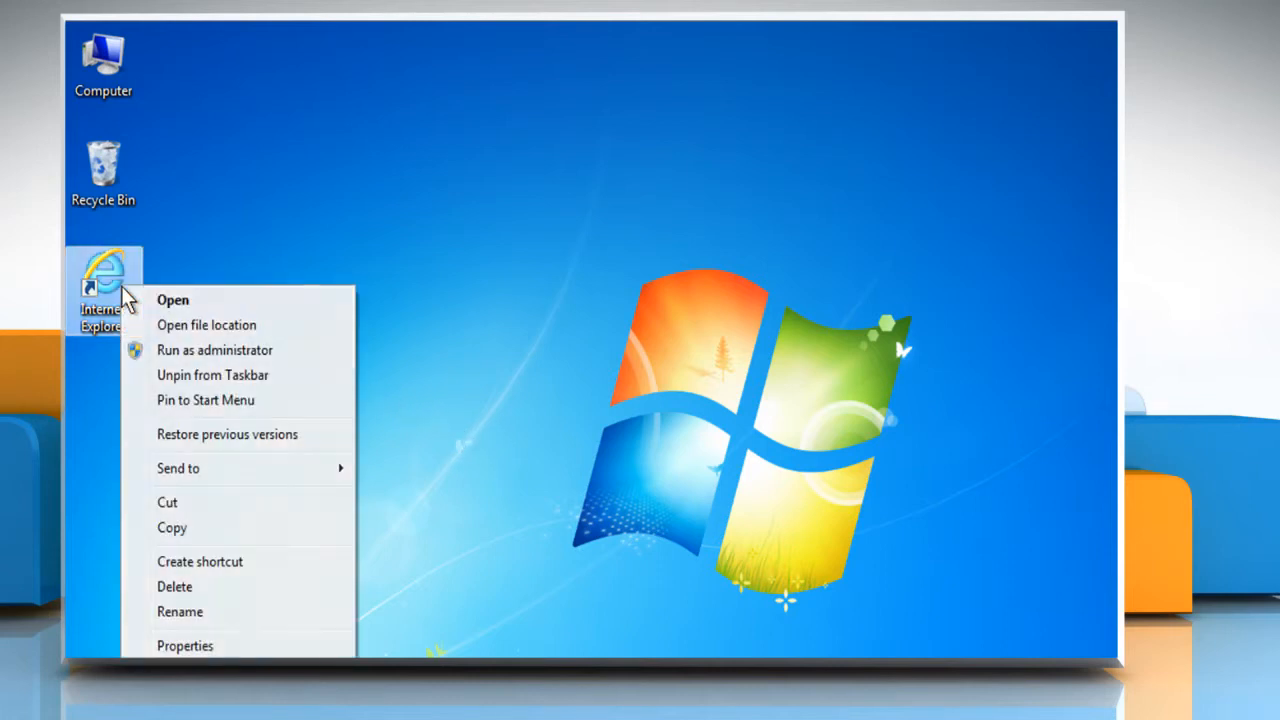
left_click(172, 300)
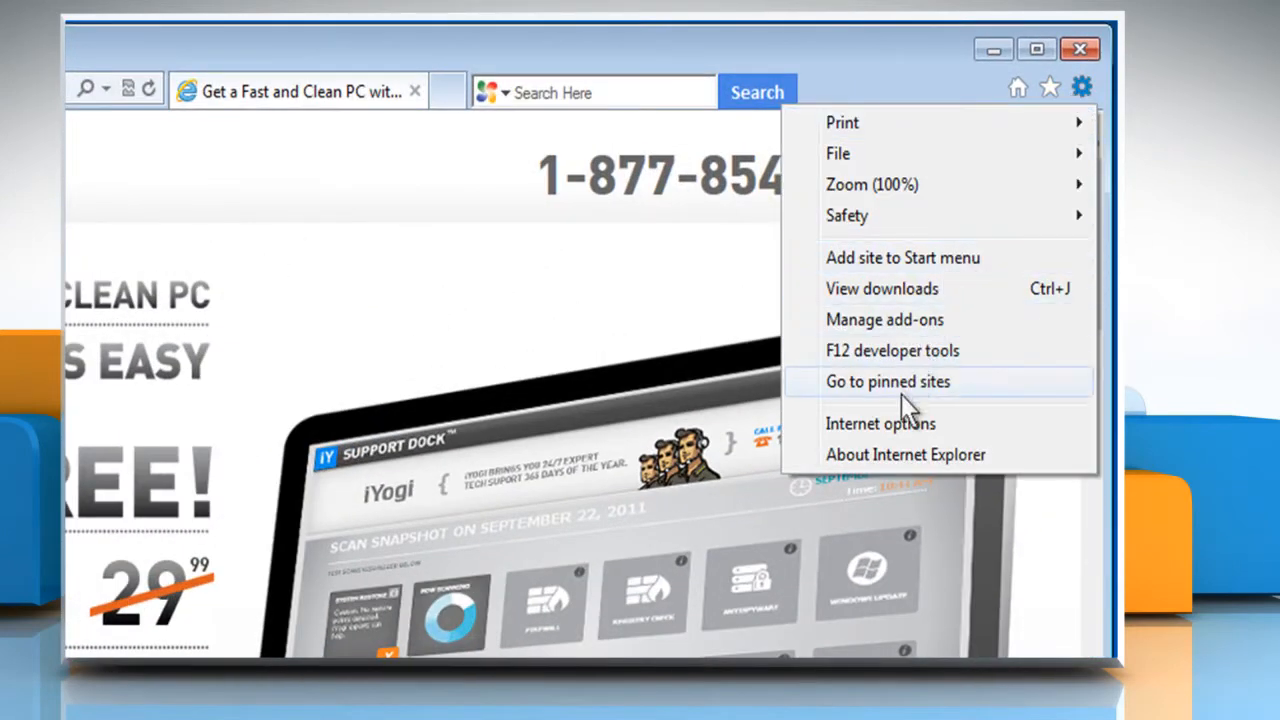
left_click(880, 423)
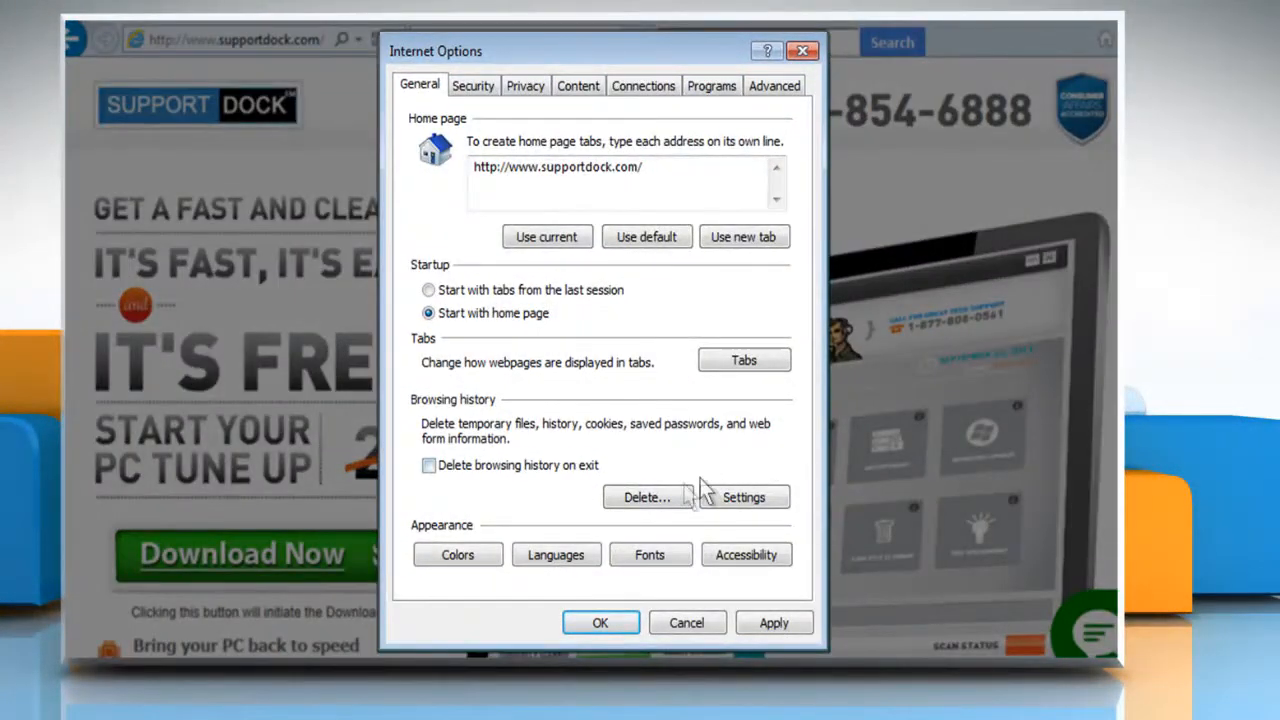
- Delete the Temporary Internet files from the browsing history
left_click(645, 497)
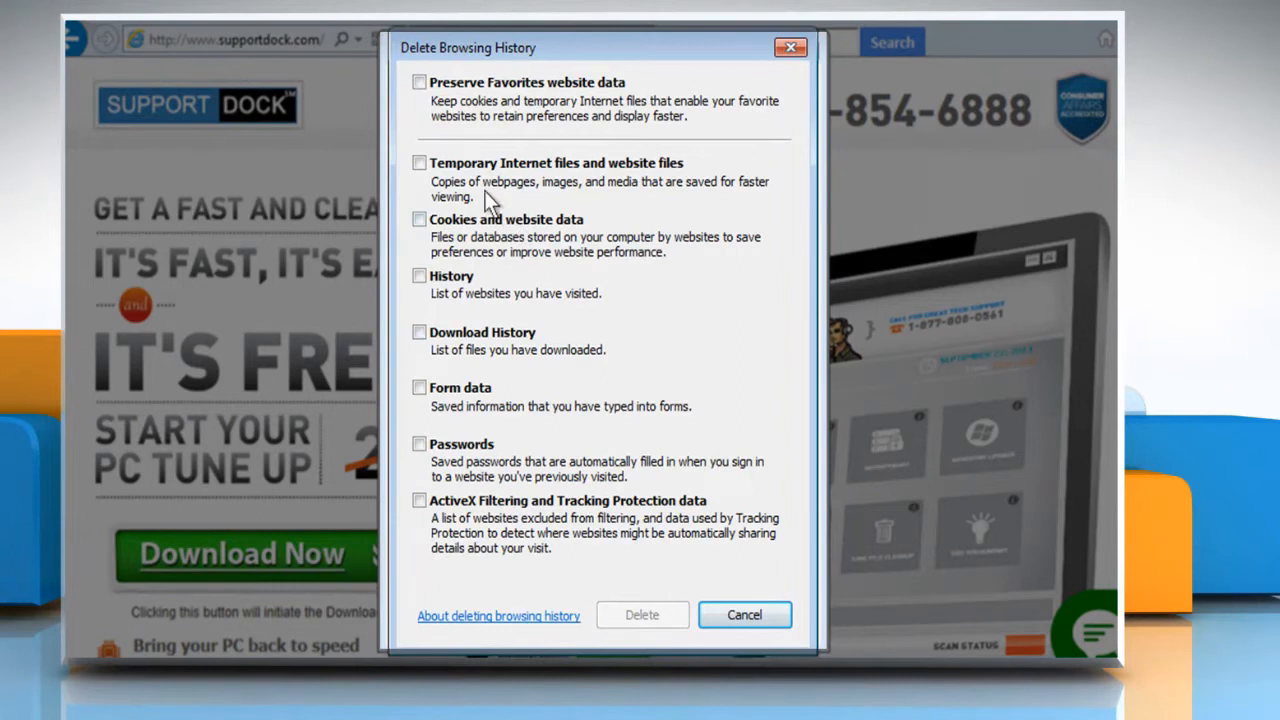
left_click(419, 163)
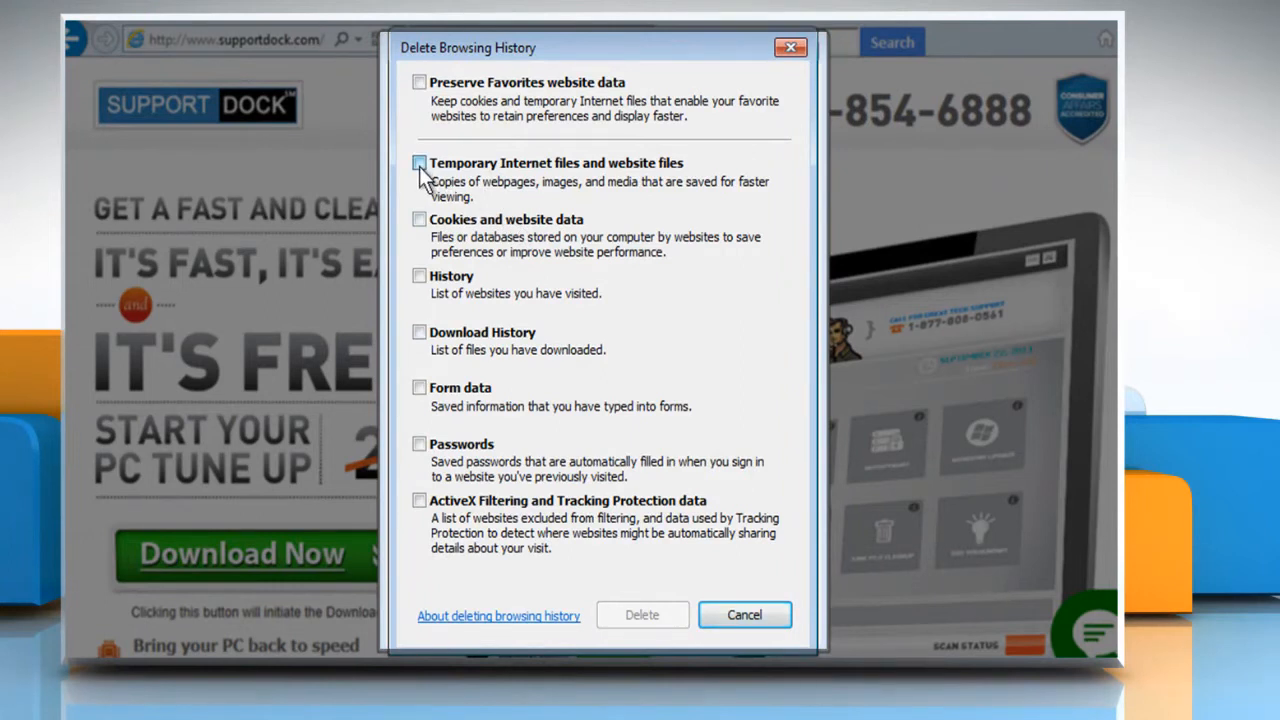
left_click(419, 162)
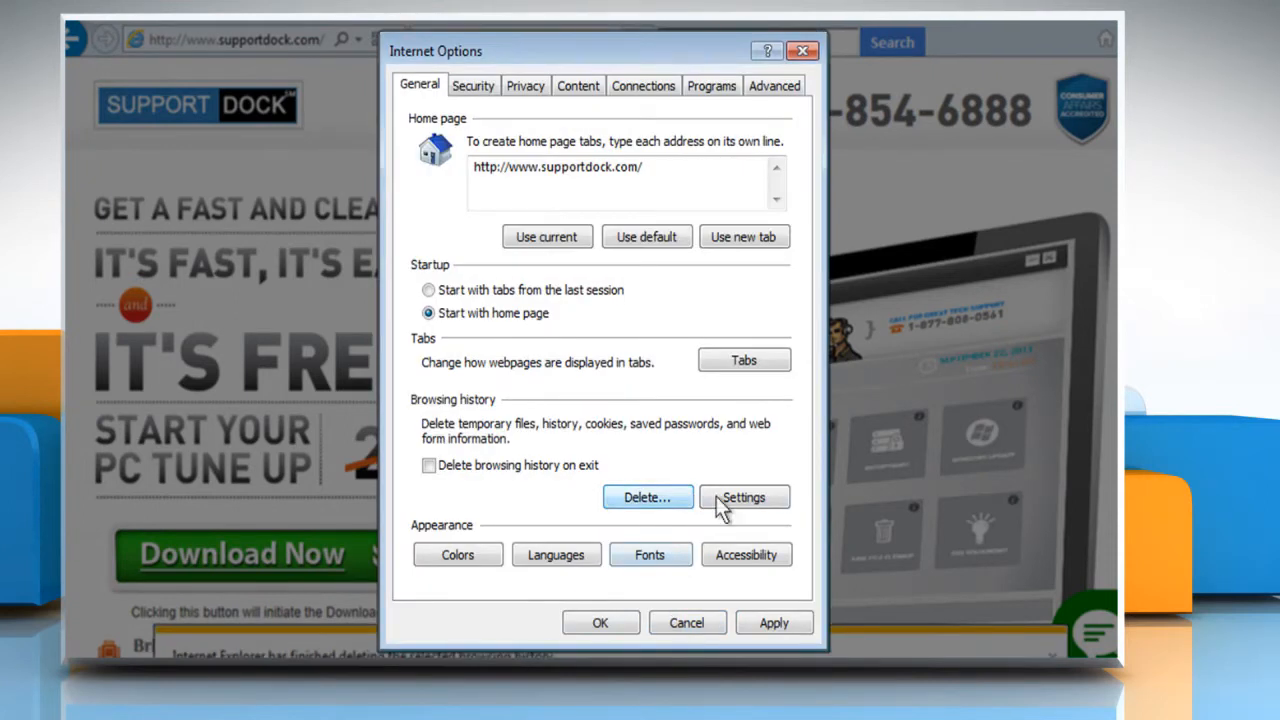
- In Website Data Settings, view the stored temporary files and delete them
left_click(743, 497)
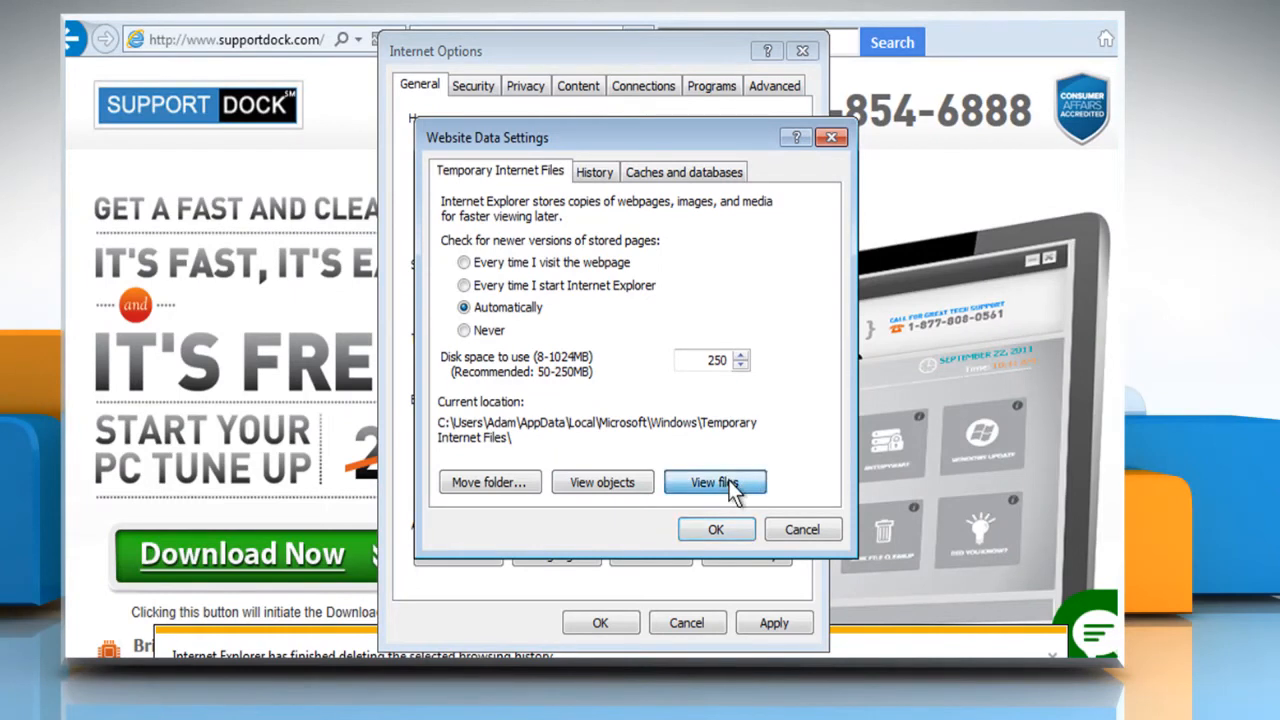
left_click(715, 482)
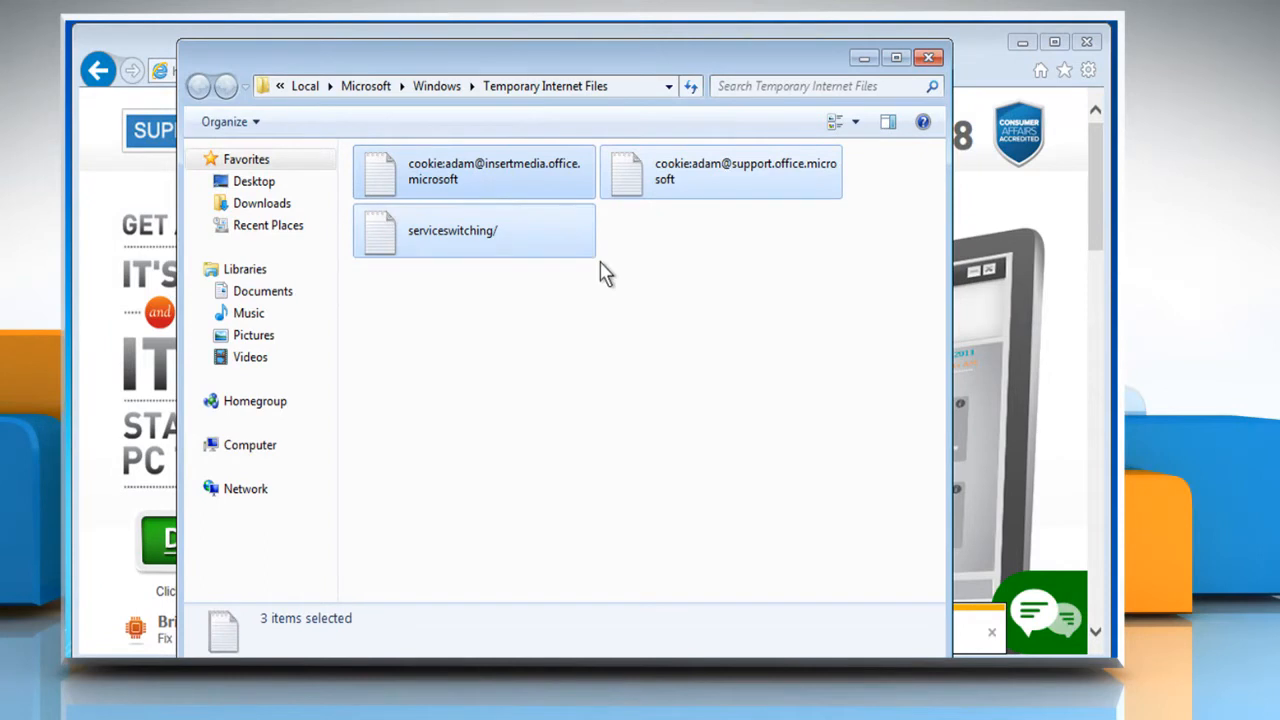
key("Delete")
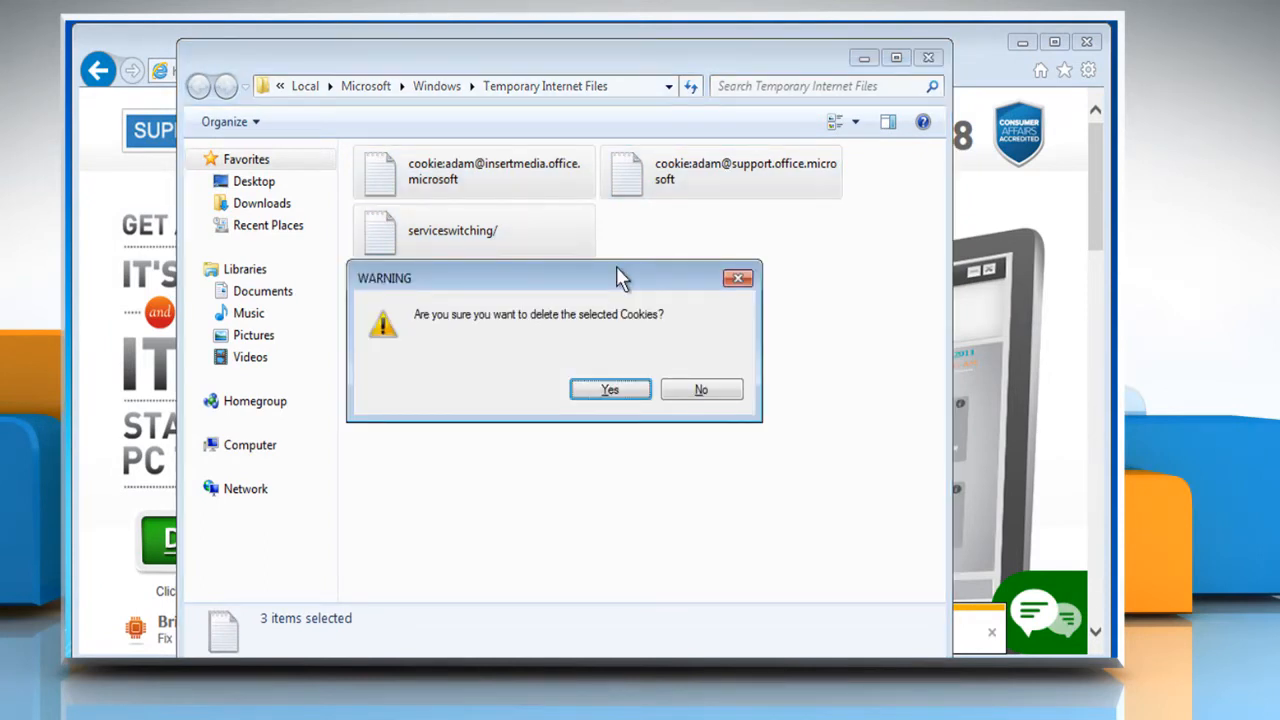
left_click(610, 389)
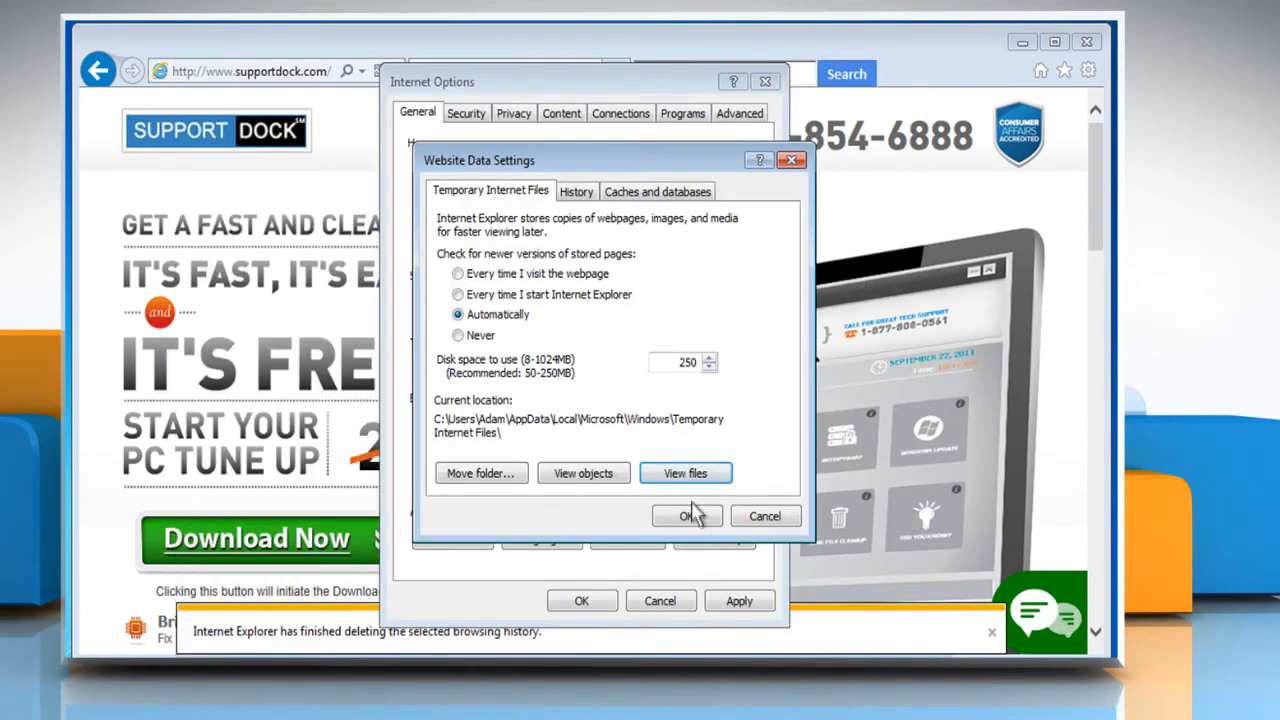
- Close Website Data Settings and Internet Options with OK
left_click(686, 515)
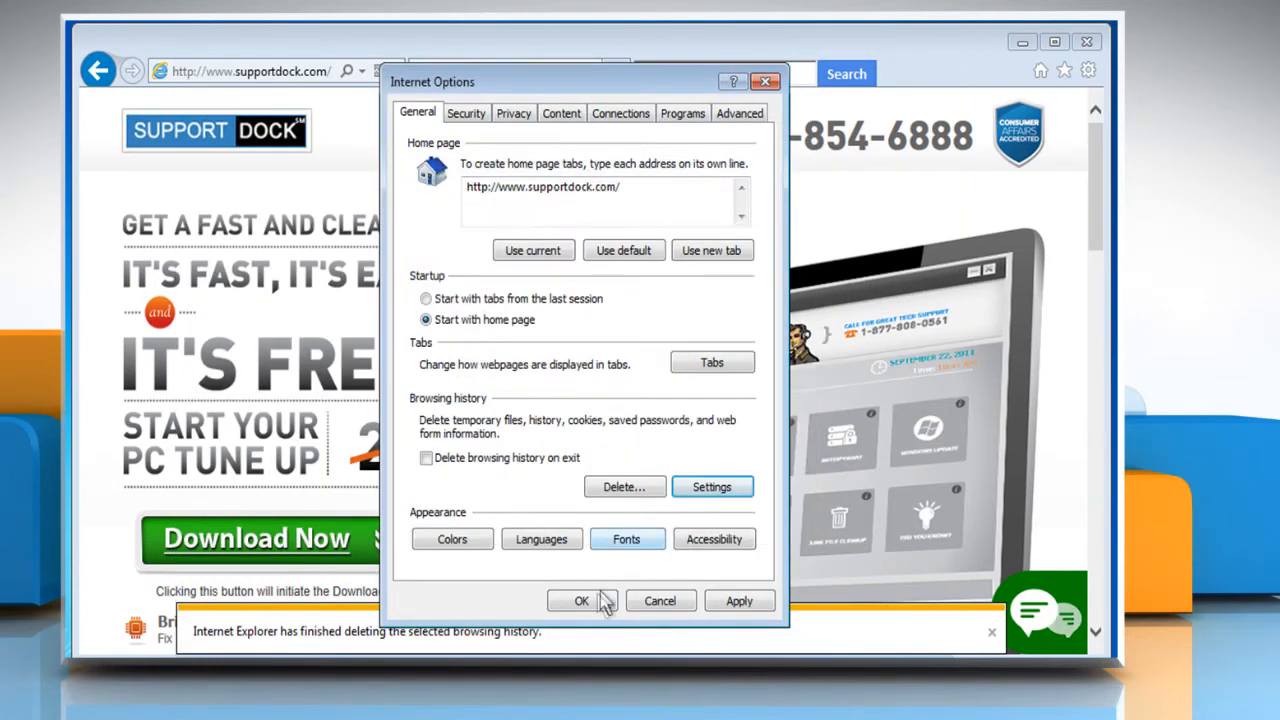
left_click(581, 600)
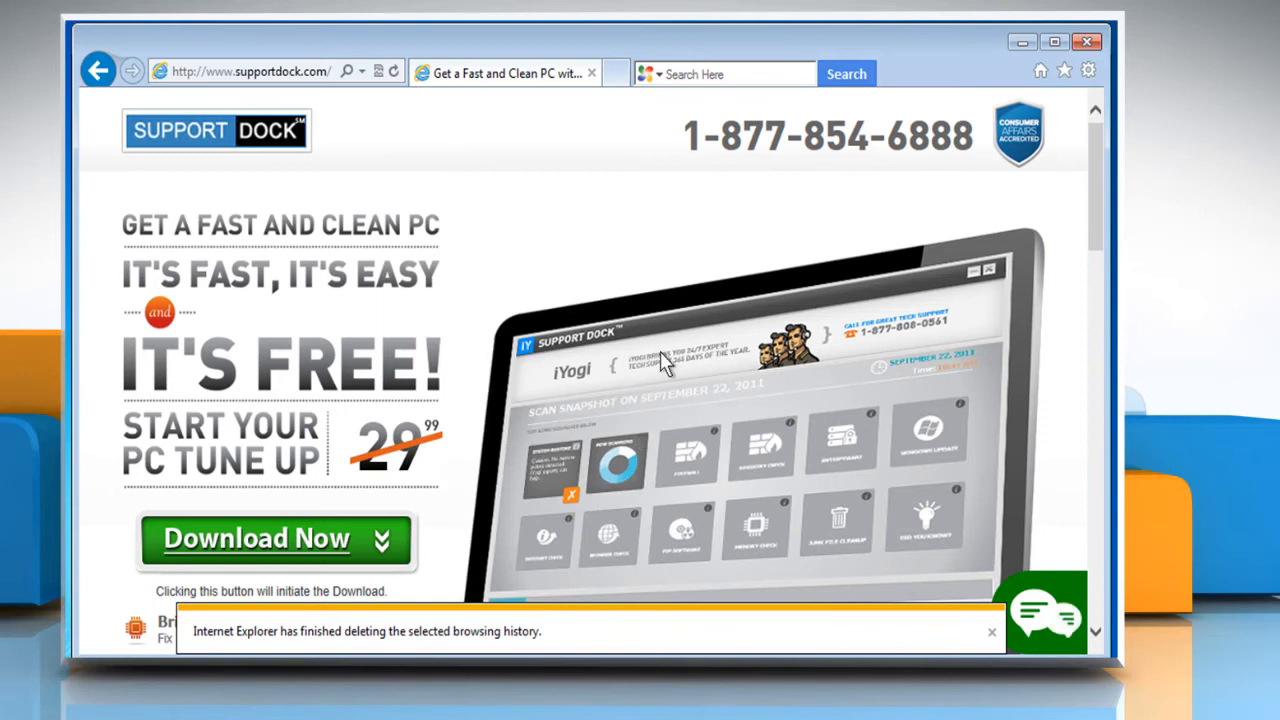
mouse_move(670, 360)
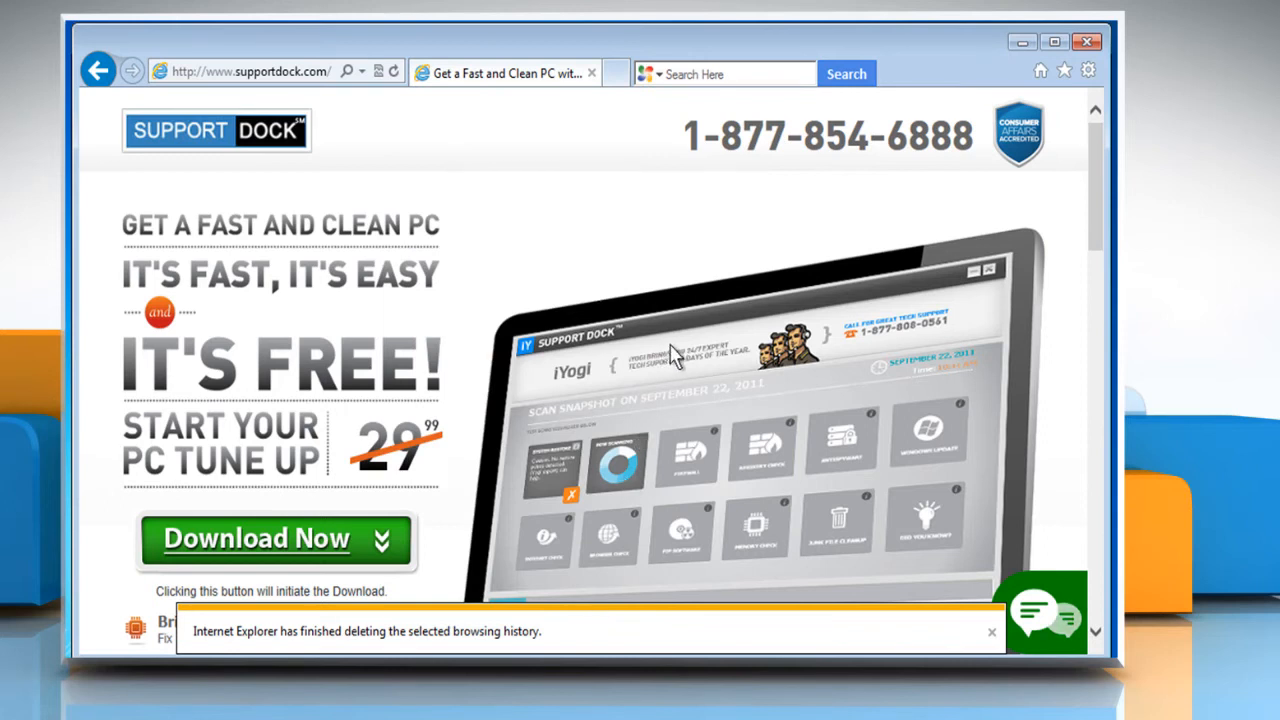